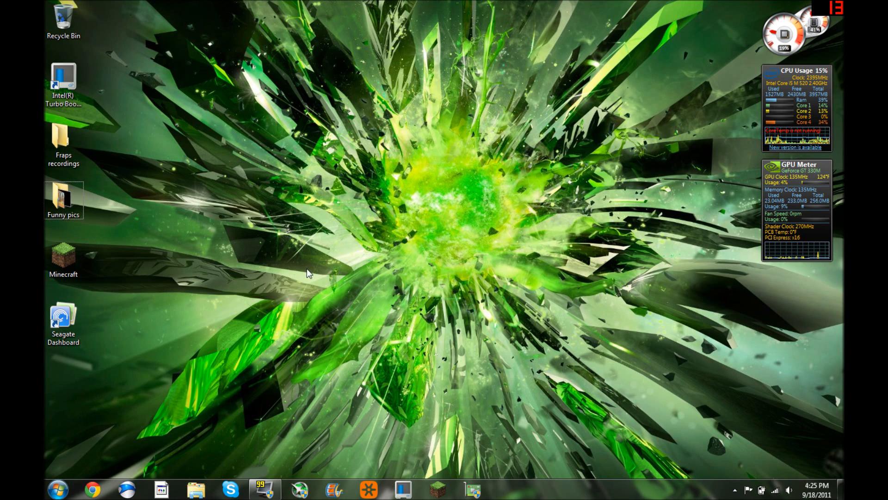
mouse_move(323, 261)
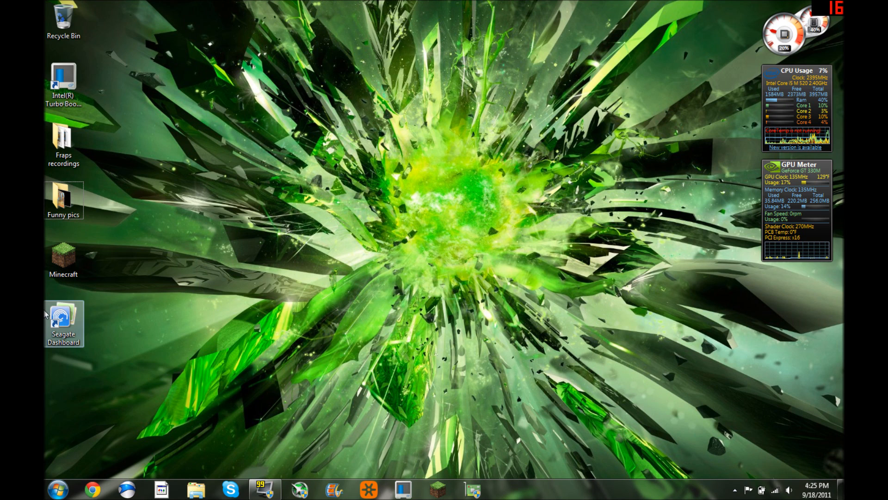
mouse_move(63, 322)
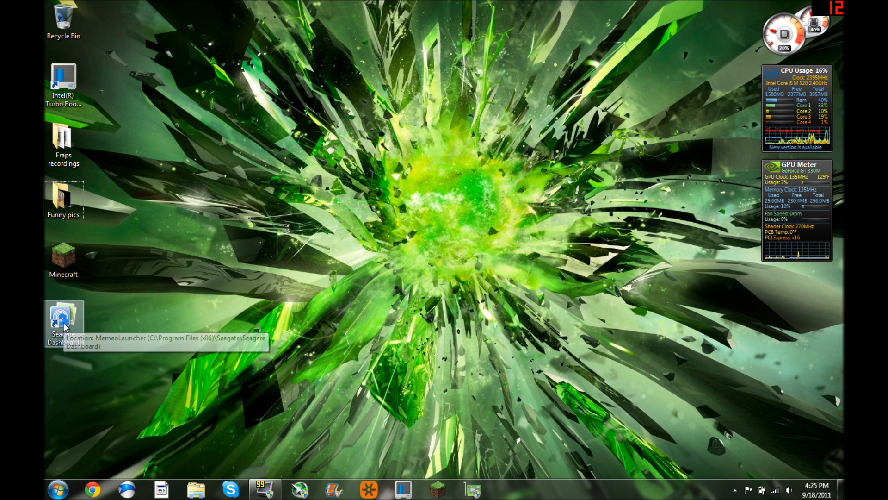
mouse_move(112, 320)
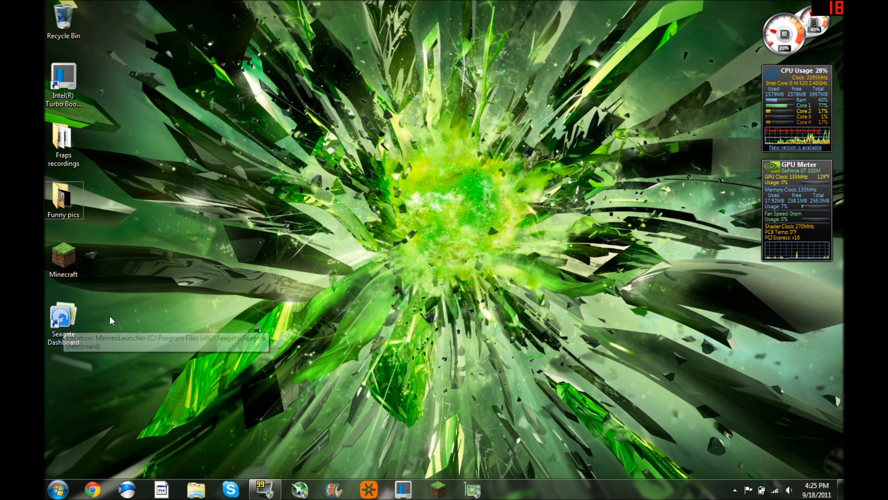
mouse_move(393, 272)
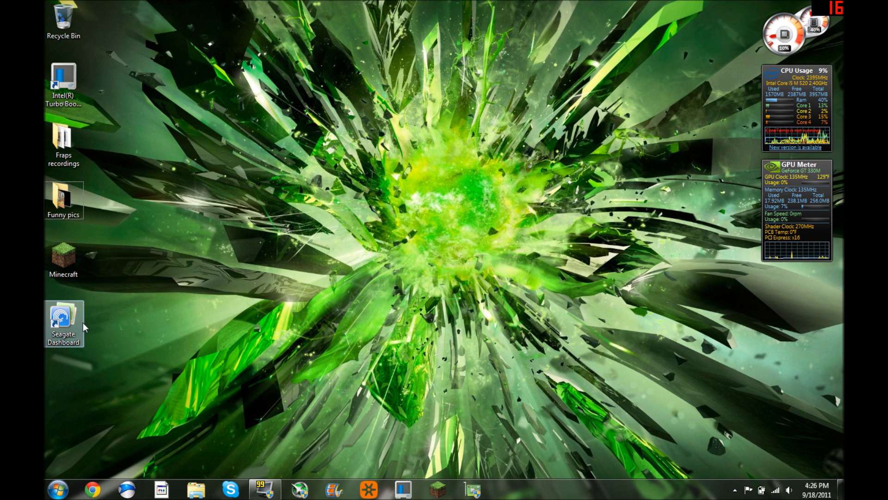
mouse_move(134, 333)
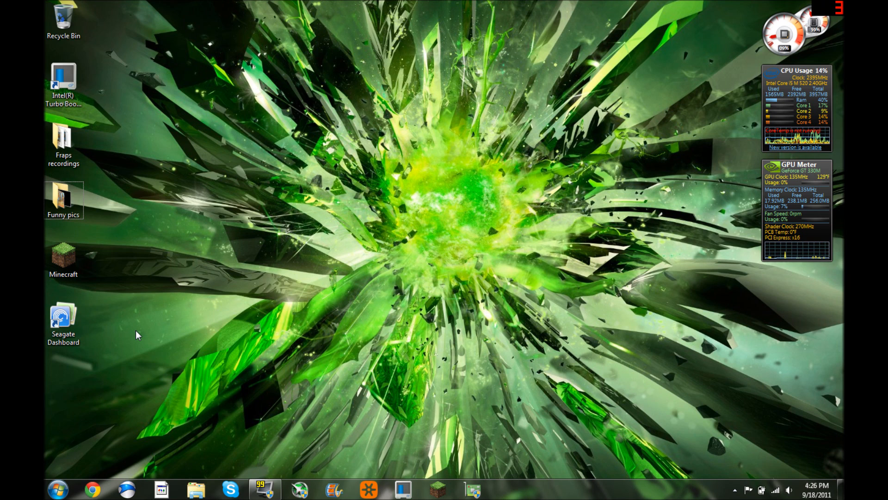
mouse_move(136, 371)
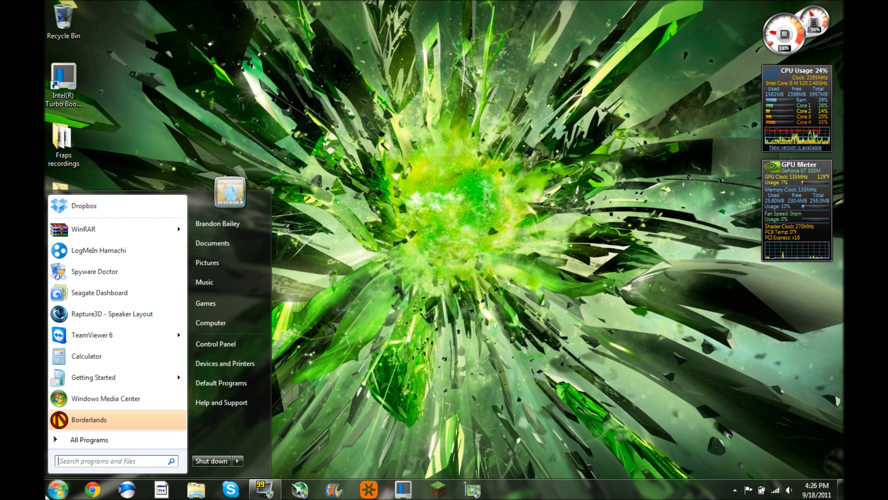
Bring up the Computer view listing all drives, including FreeAgent GoFlex Drive (H:)
click(326, 315)
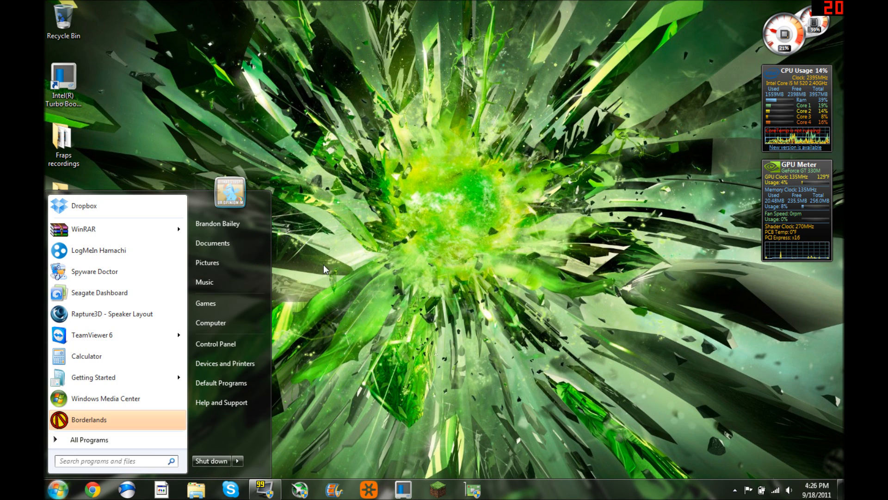
click(211, 322)
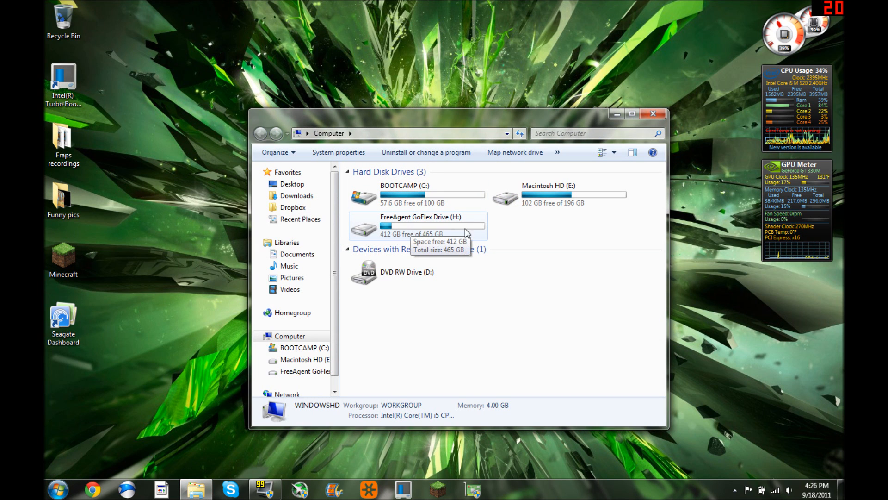
mouse_move(588, 123)
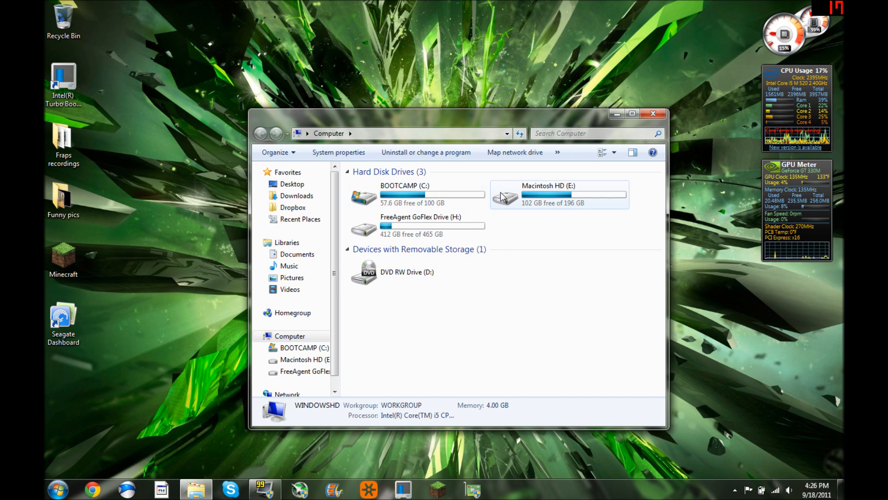
mouse_move(411, 202)
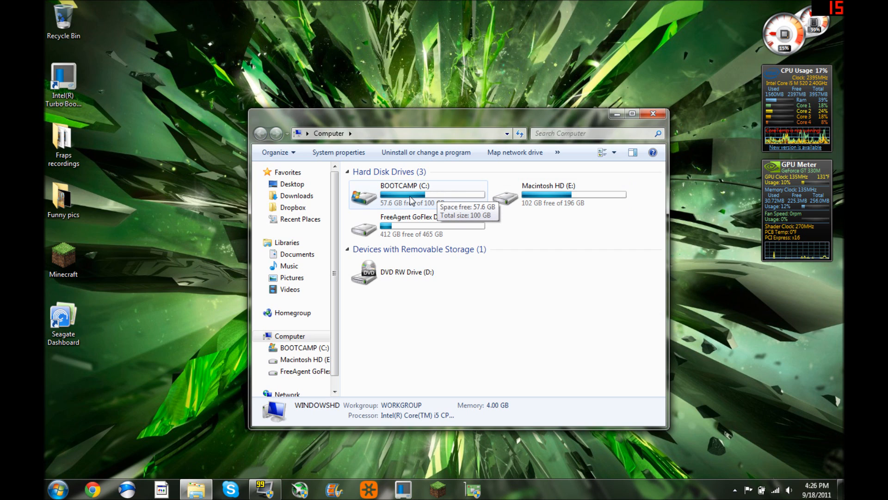
Browse into C:\Program Files (x86)\Steam\steamapps on the BOOTCAMP drive
double_click(405, 196)
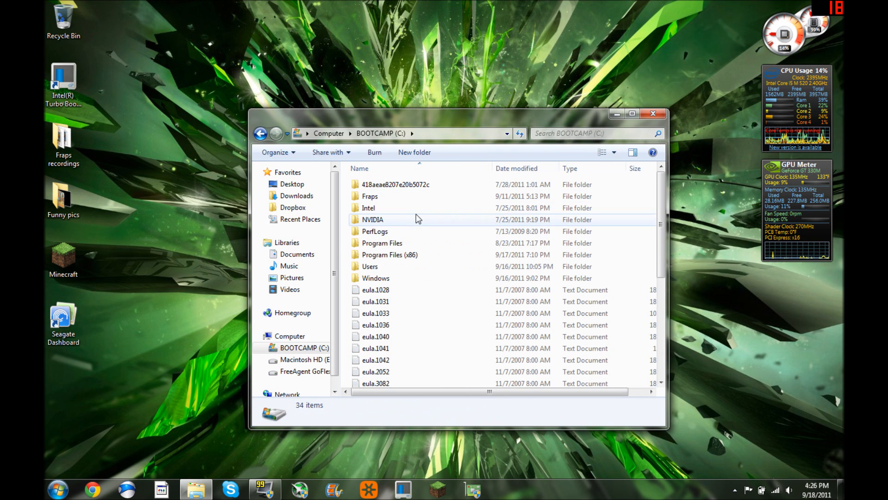
mouse_move(409, 255)
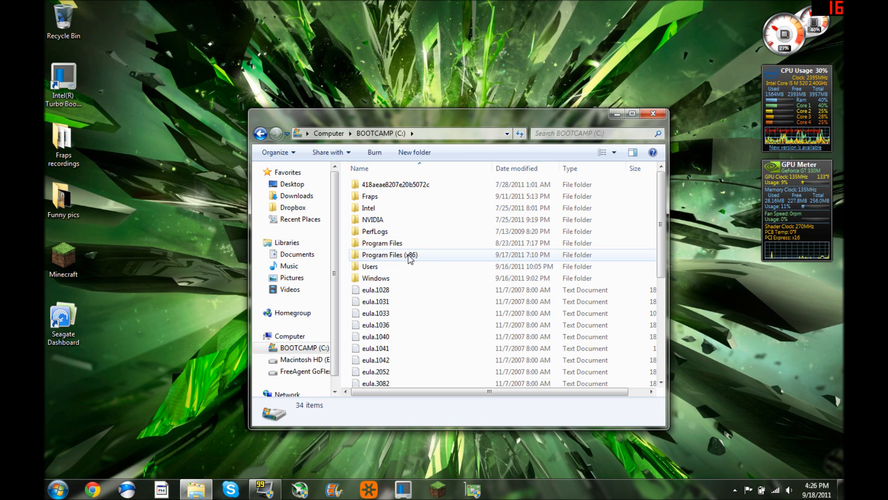
mouse_move(403, 261)
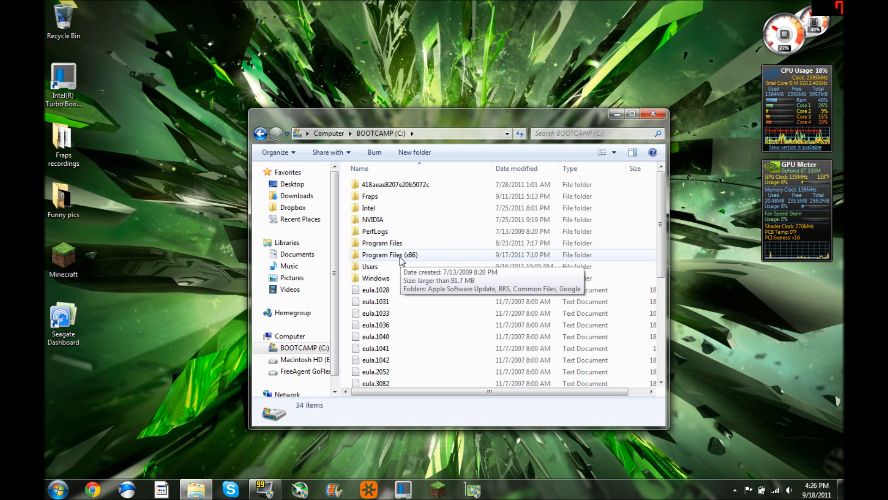
double_click(389, 254)
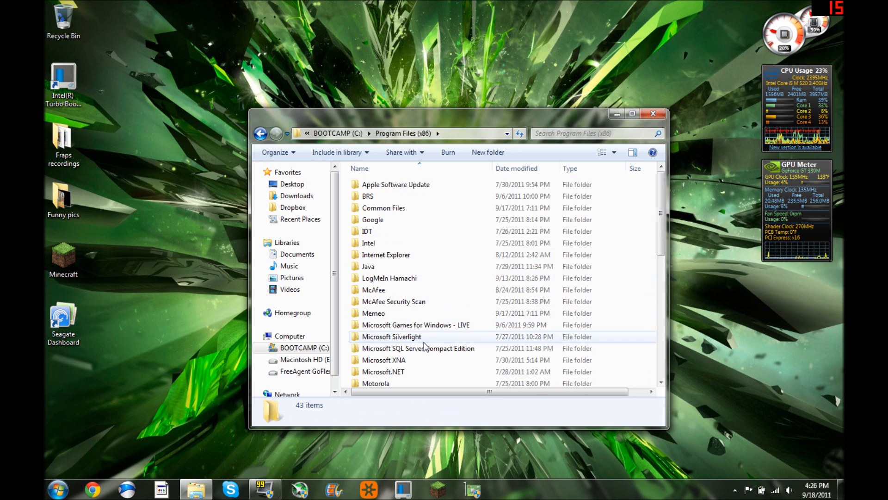
scroll(down, 3)
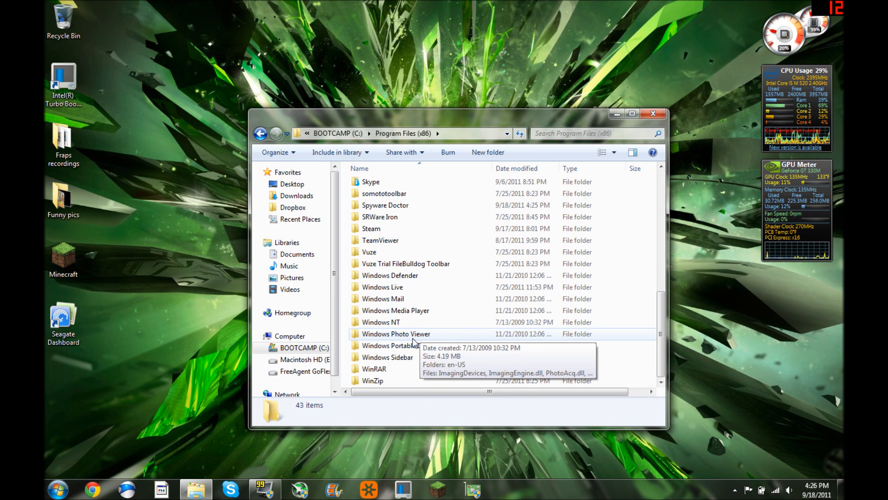
mouse_move(372, 228)
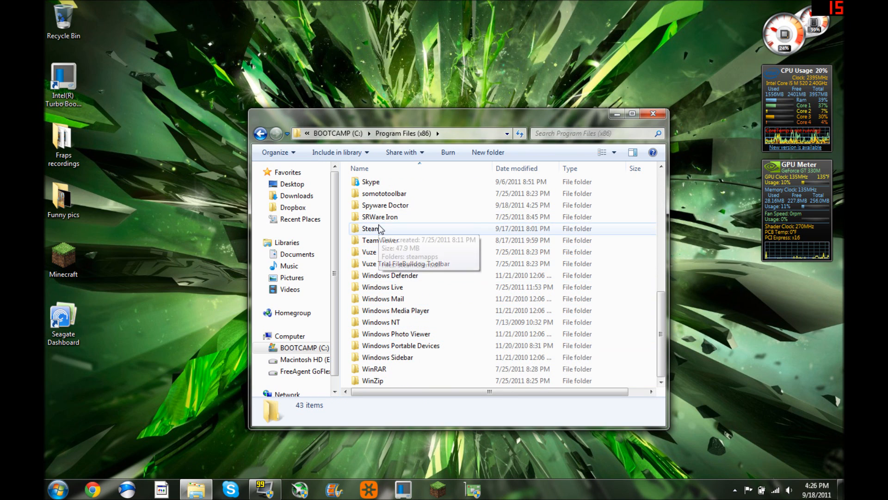
double_click(370, 229)
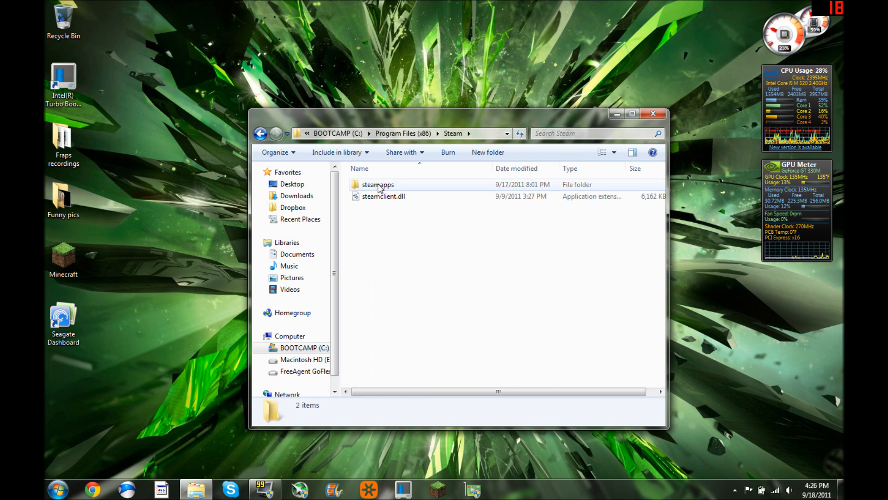
double_click(378, 184)
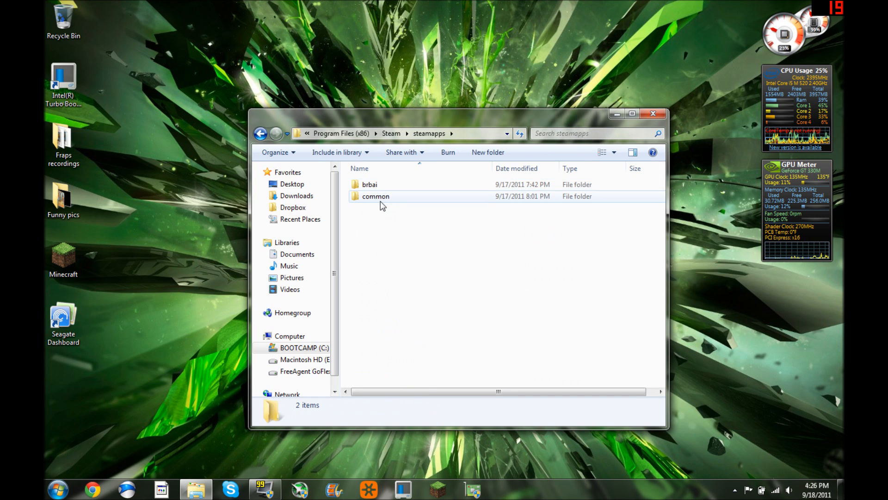
Look inside the brbai game folder, then go back up to Program Files (x86)
click(375, 197)
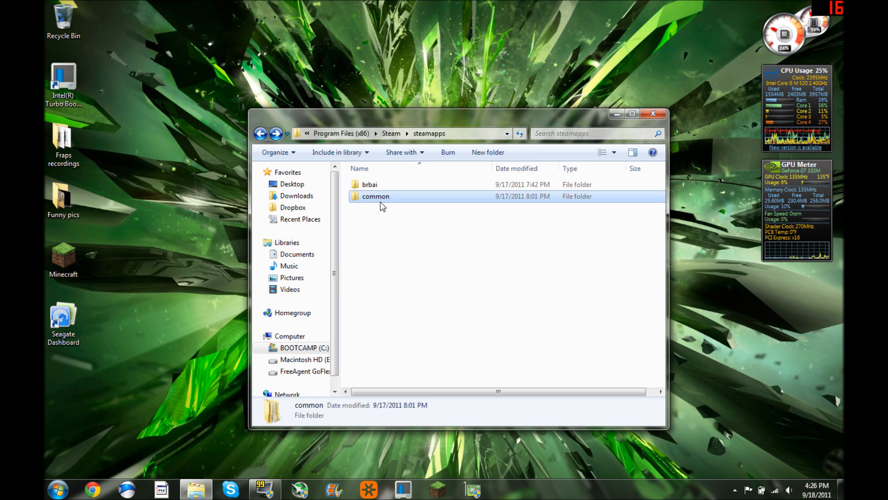
click(369, 184)
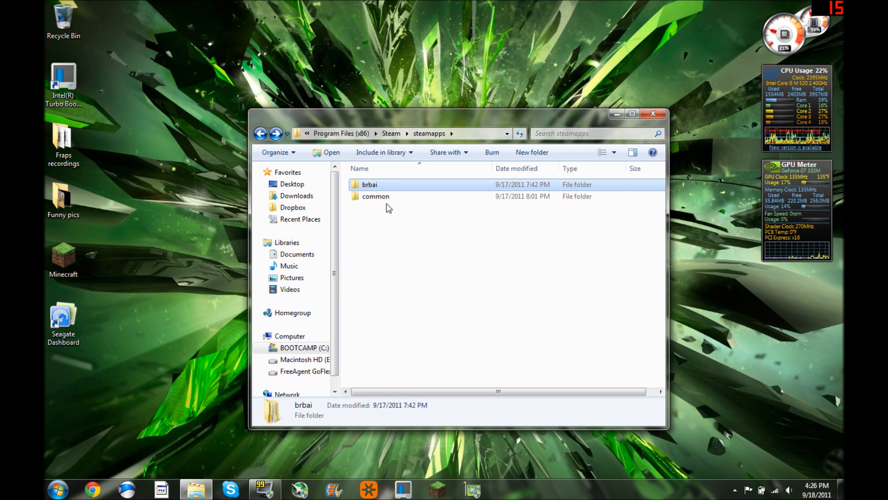
double_click(369, 184)
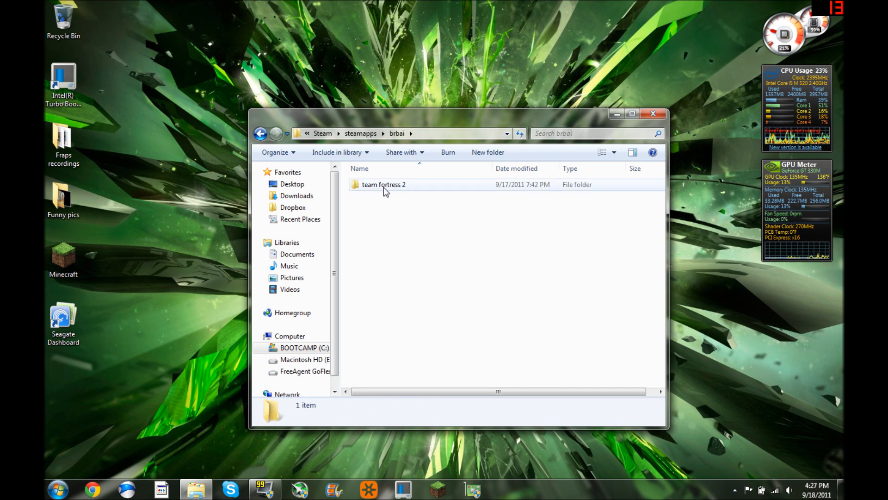
click(260, 133)
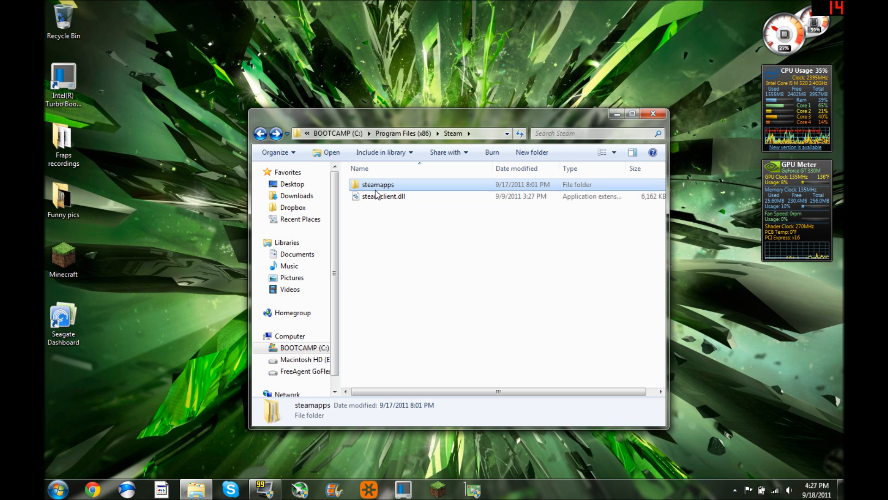
click(260, 133)
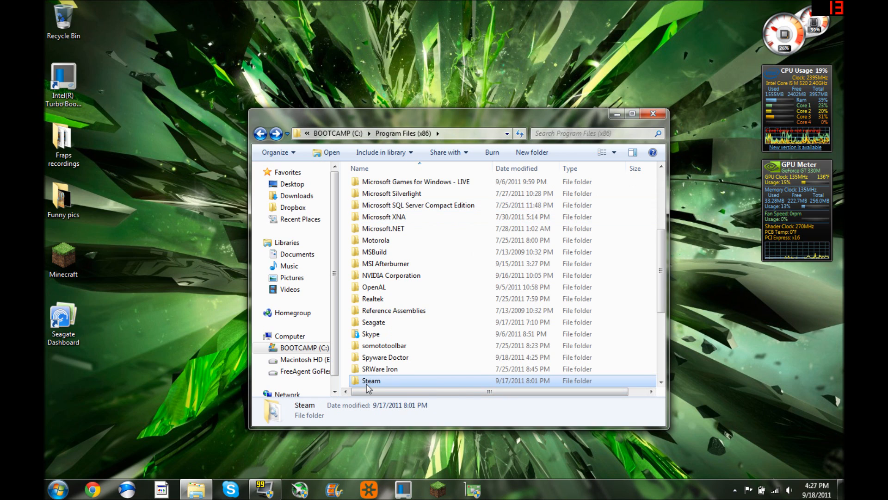
Bring up the Steam folder's context menu, then close the Program Files (x86) window
right_click(371, 380)
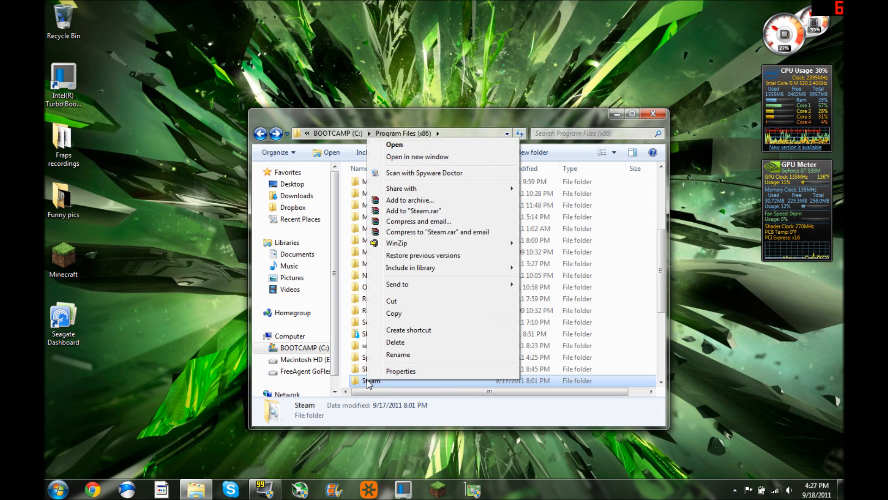
mouse_move(397, 301)
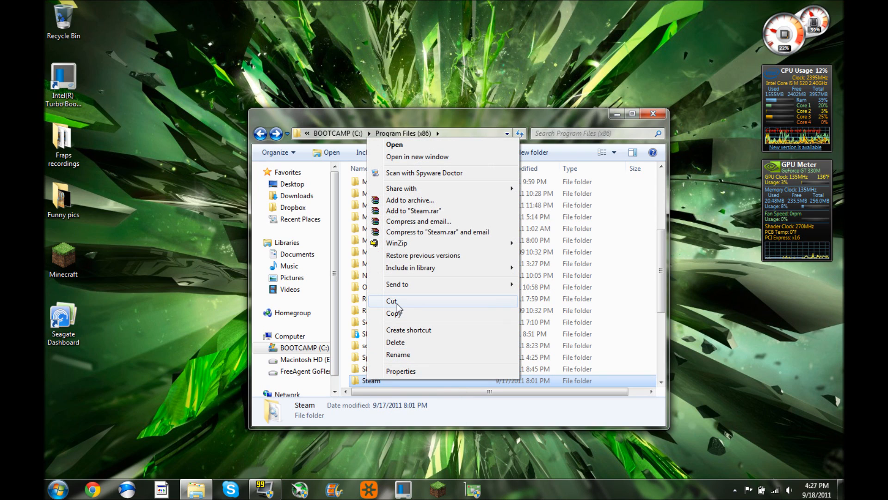
mouse_move(290, 365)
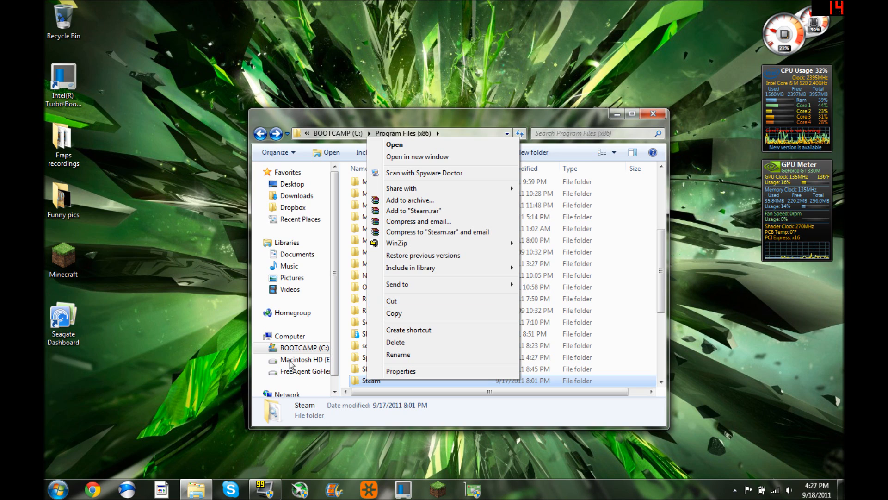
click(302, 371)
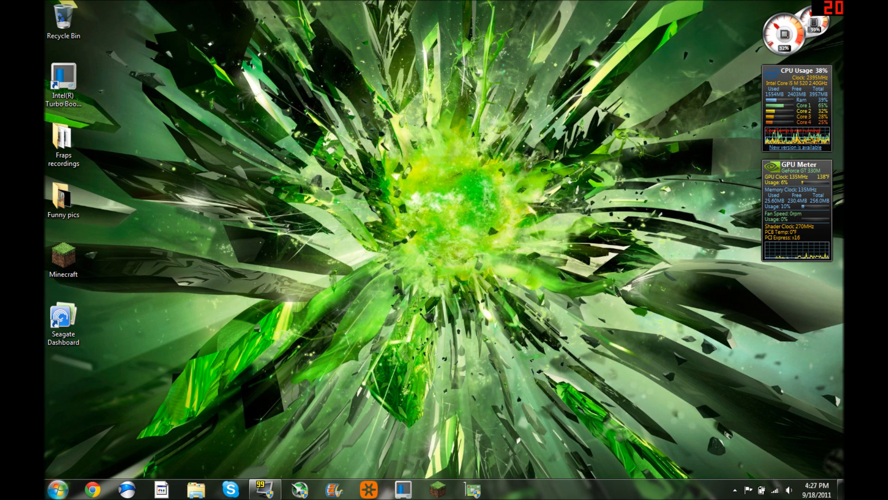
From Computer, browse into H:\Steam on the FreeAgent GoFlex drive
click(195, 489)
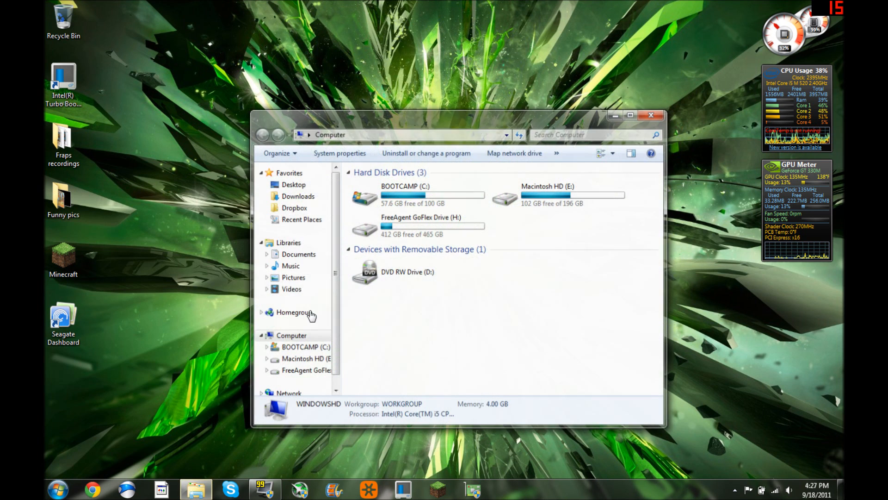
double_click(421, 227)
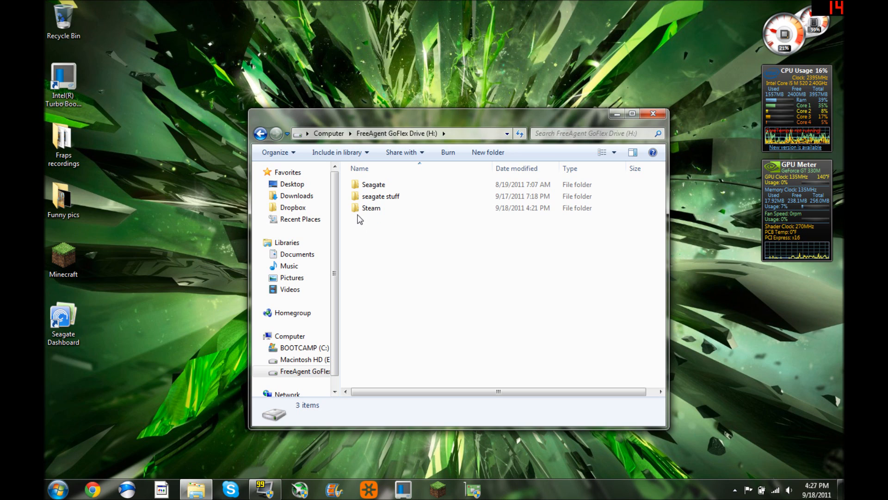
click(371, 208)
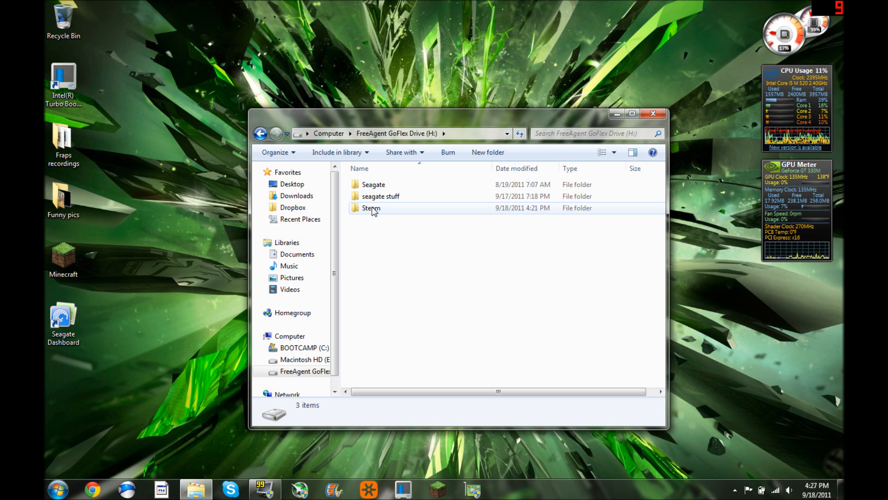
mouse_move(371, 209)
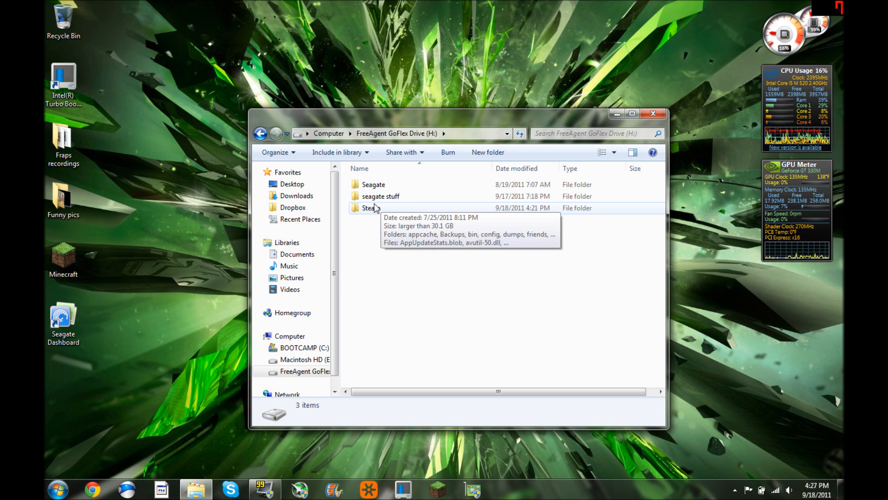
mouse_move(381, 212)
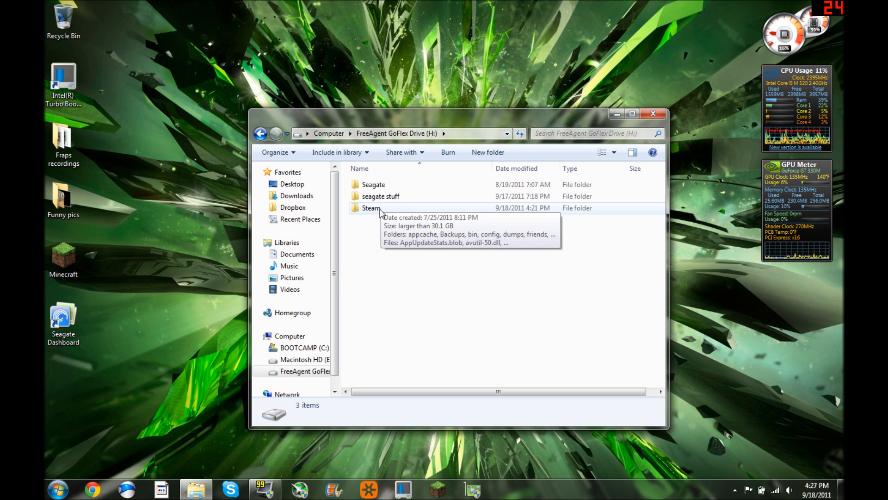
double_click(371, 208)
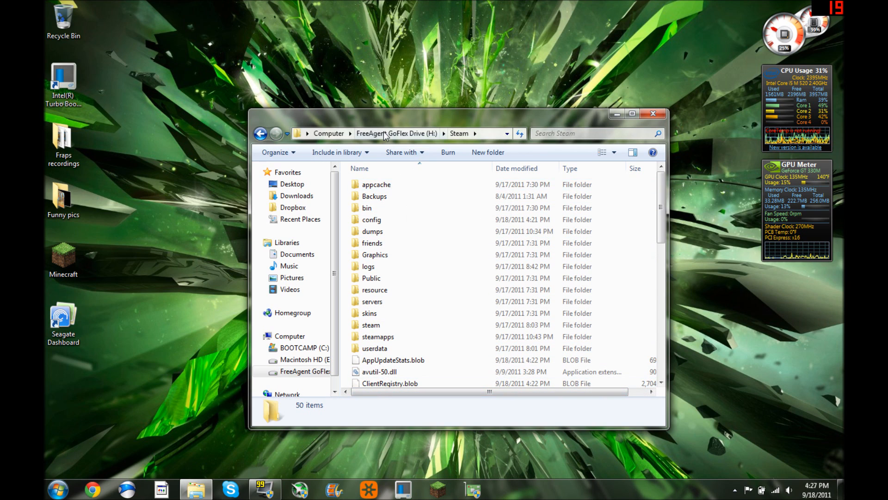
mouse_move(652, 114)
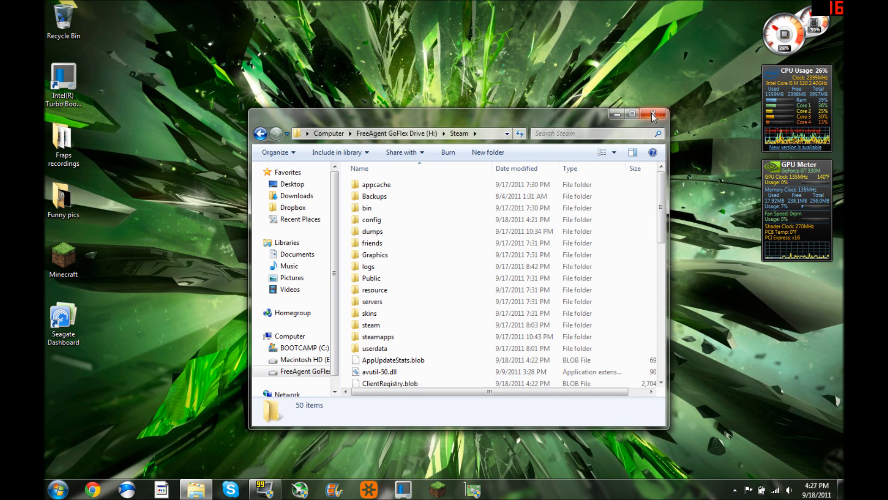
Close the Steam folder window and reopen the Computer drive list from Start
click(56, 488)
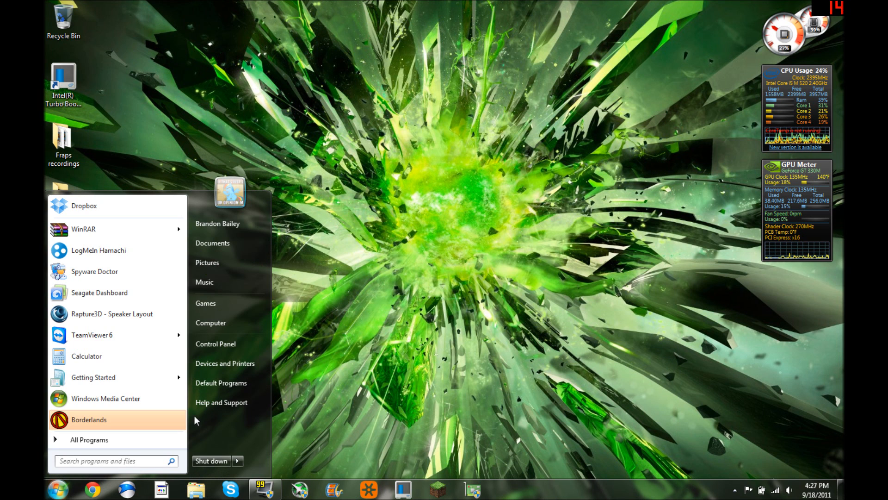
click(211, 322)
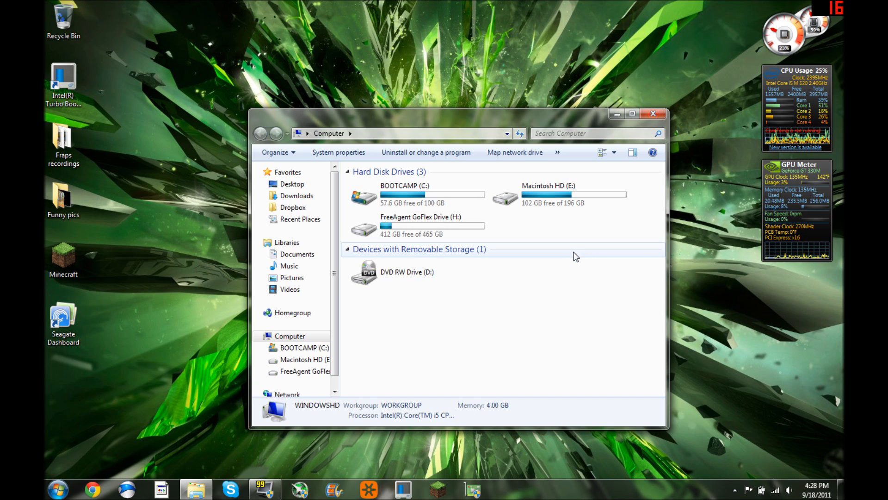
mouse_move(417, 196)
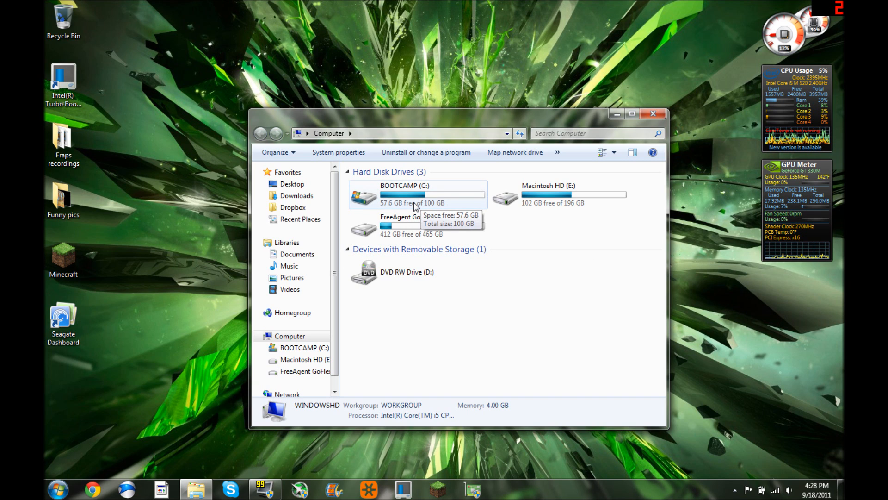
mouse_move(405, 278)
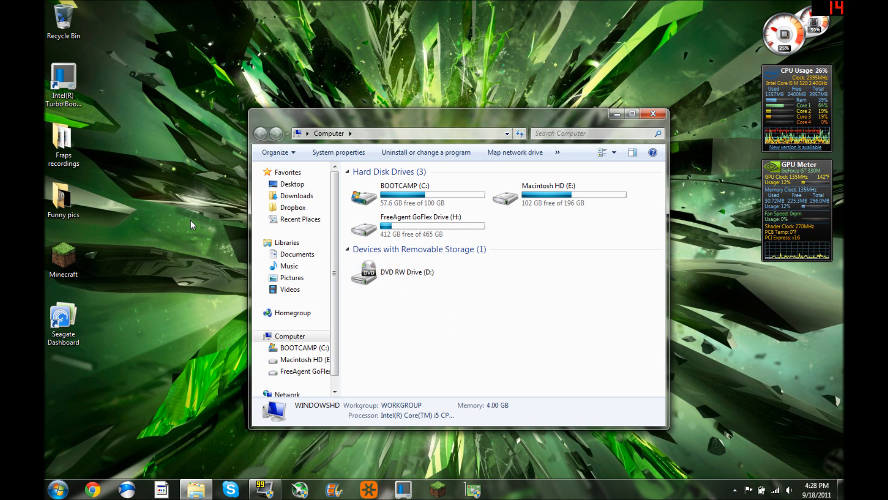
click(652, 113)
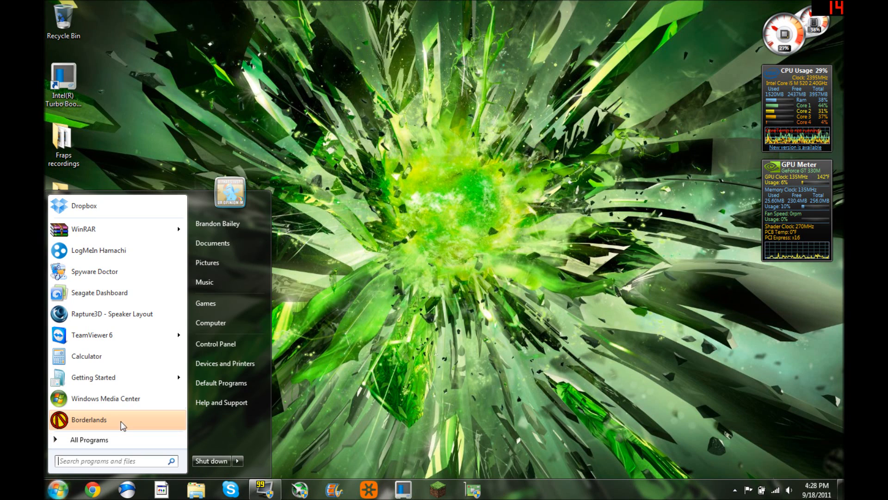
mouse_move(219, 328)
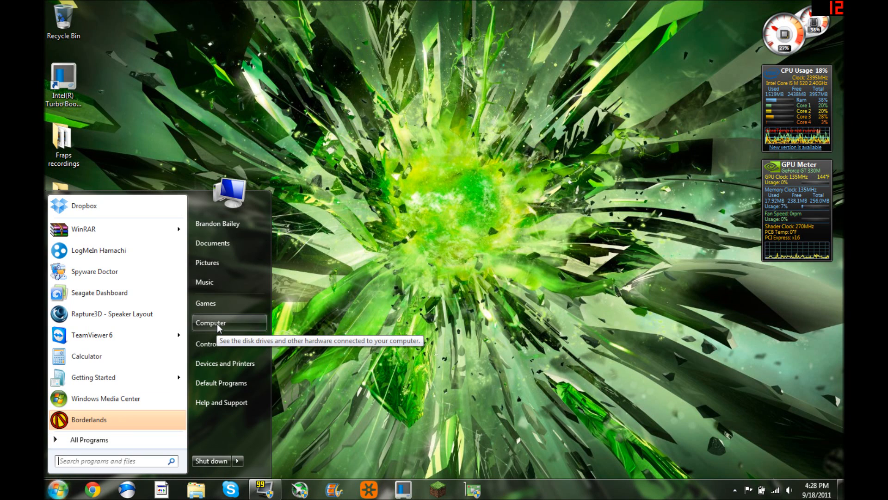
click(210, 322)
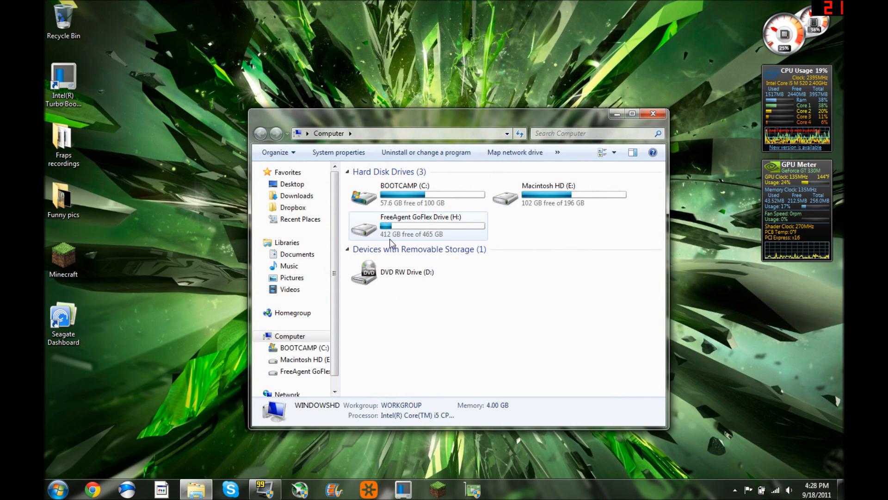
Browse into H:\Steam and select the Steam.exe application file
double_click(421, 226)
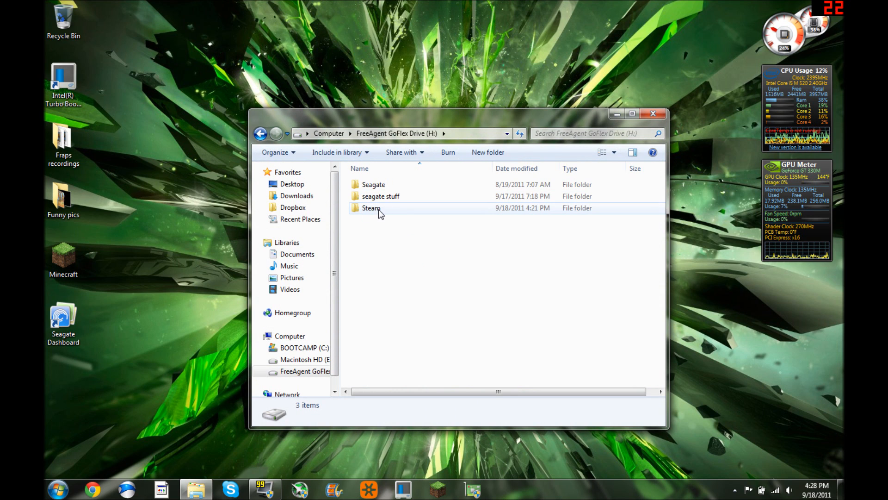
double_click(371, 208)
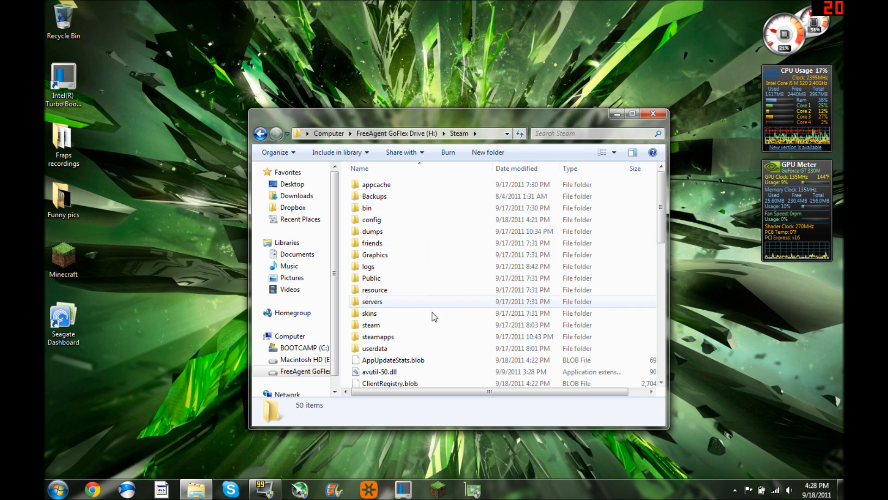
scroll(down, 3)
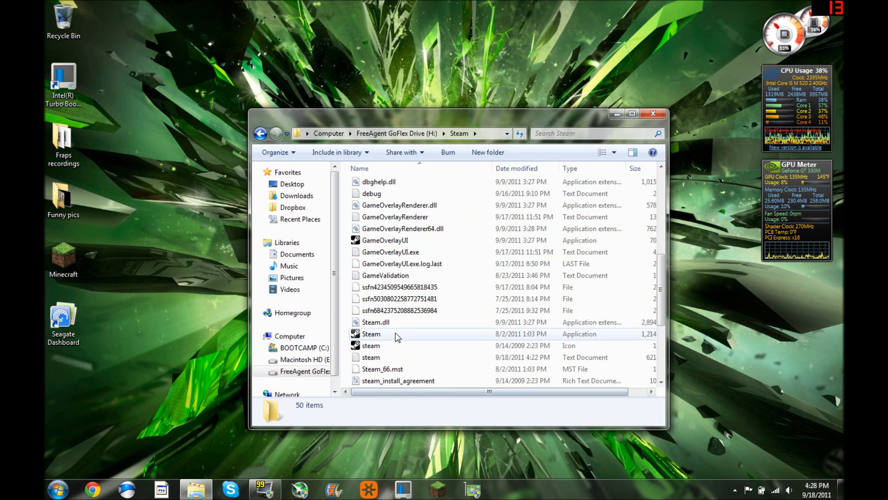
click(371, 334)
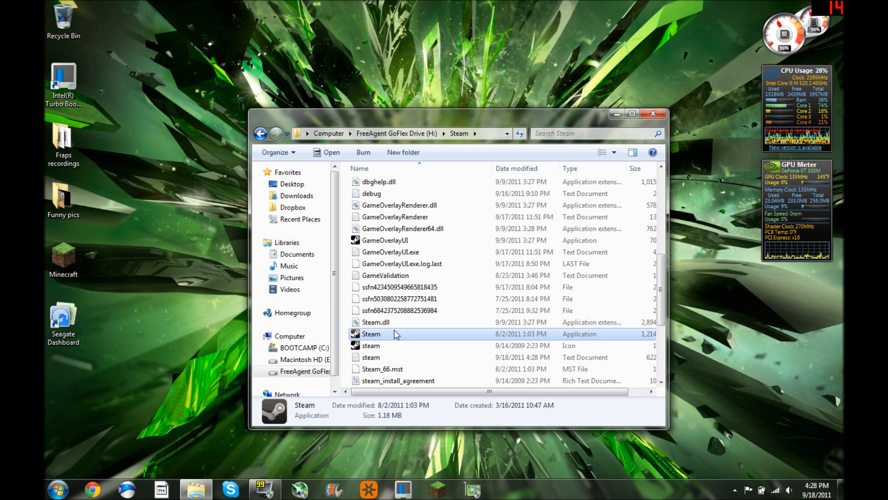
Launch Steam.exe from drive H:, view Library and Store, then close the client
double_click(371, 334)
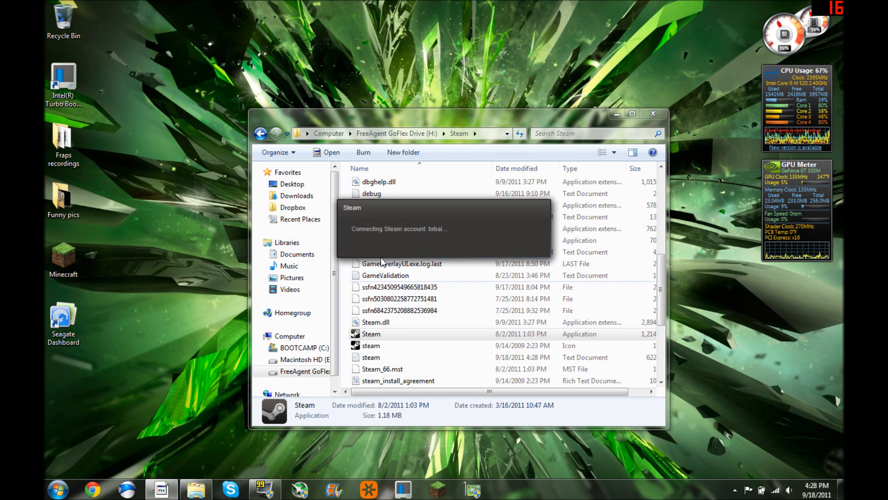
mouse_move(182, 267)
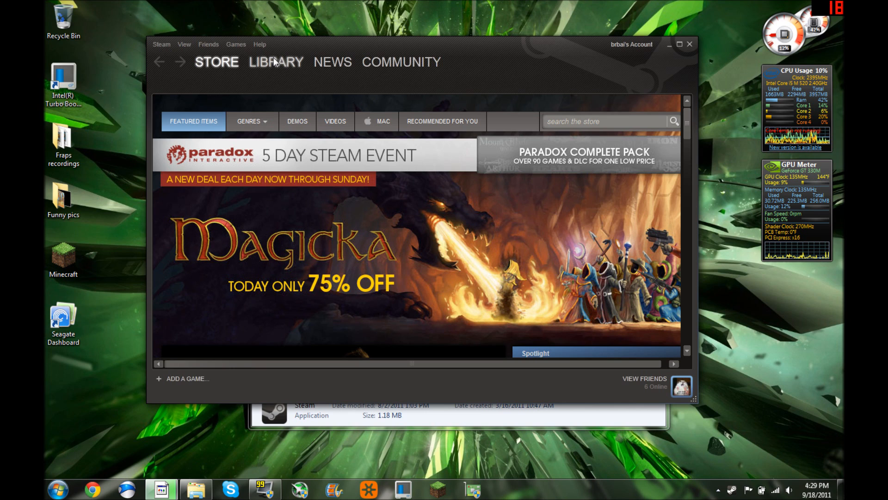
click(276, 62)
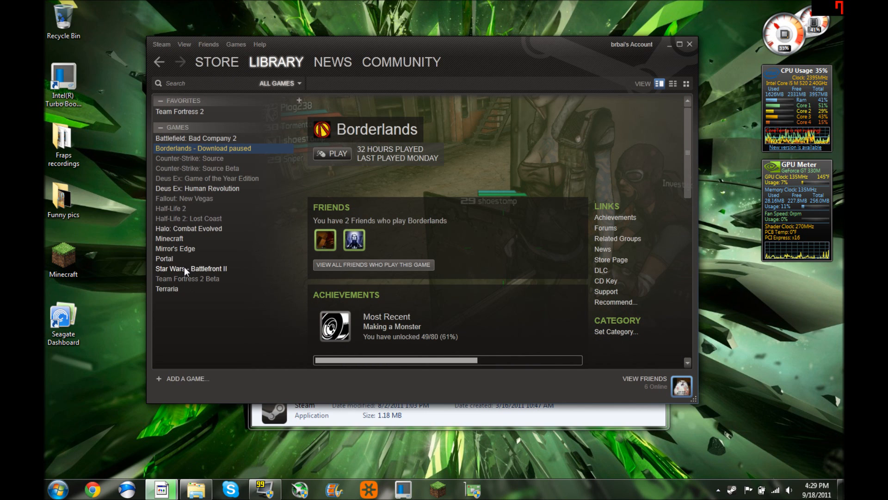
mouse_move(185, 165)
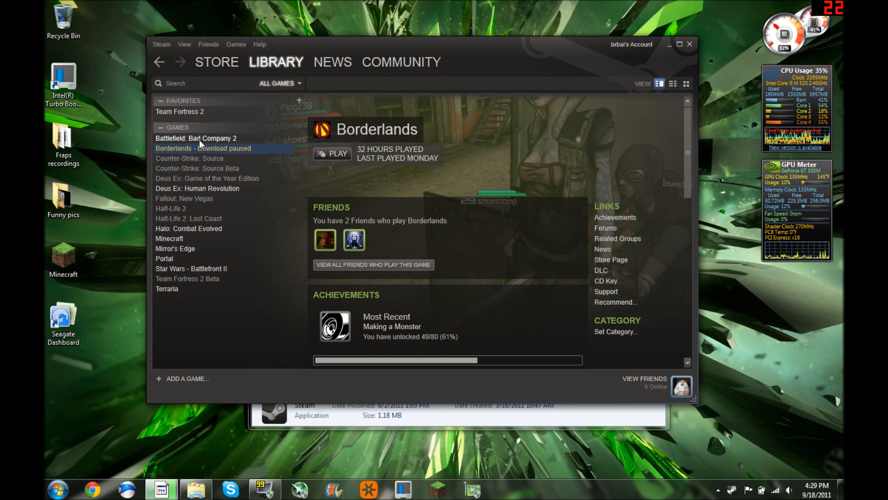
mouse_move(181, 251)
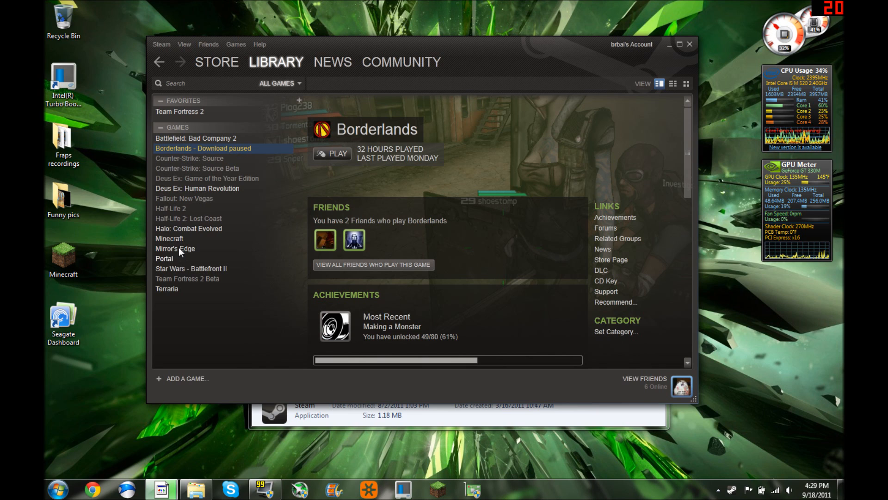
mouse_move(205, 127)
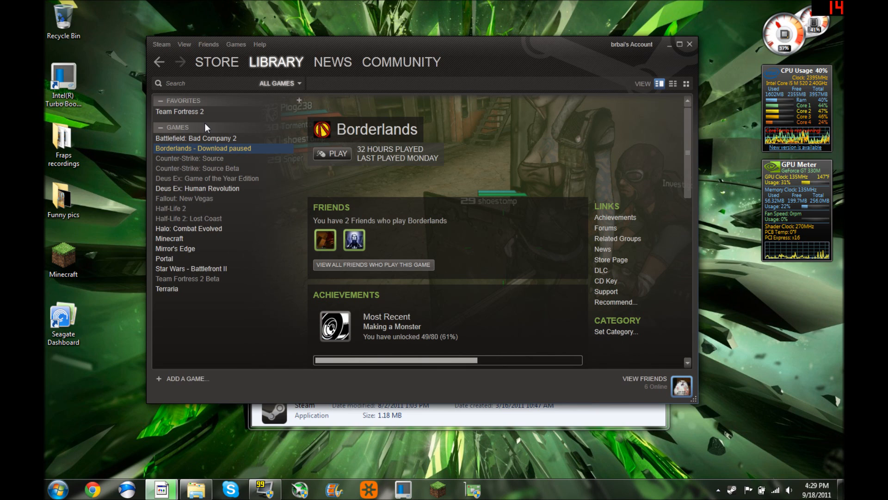
click(217, 62)
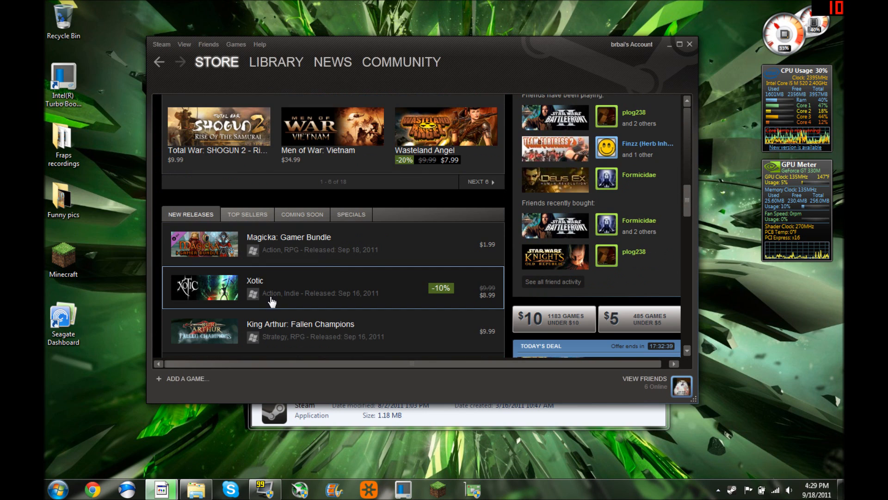
scroll(up, 3)
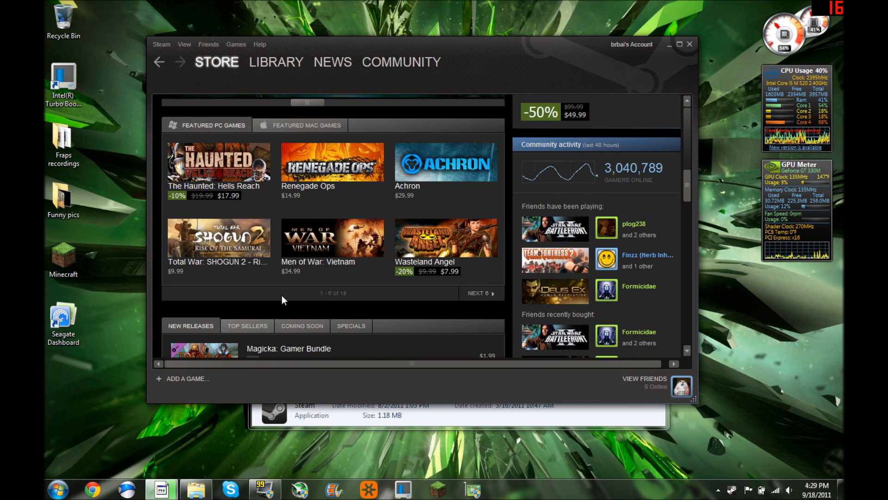
click(216, 62)
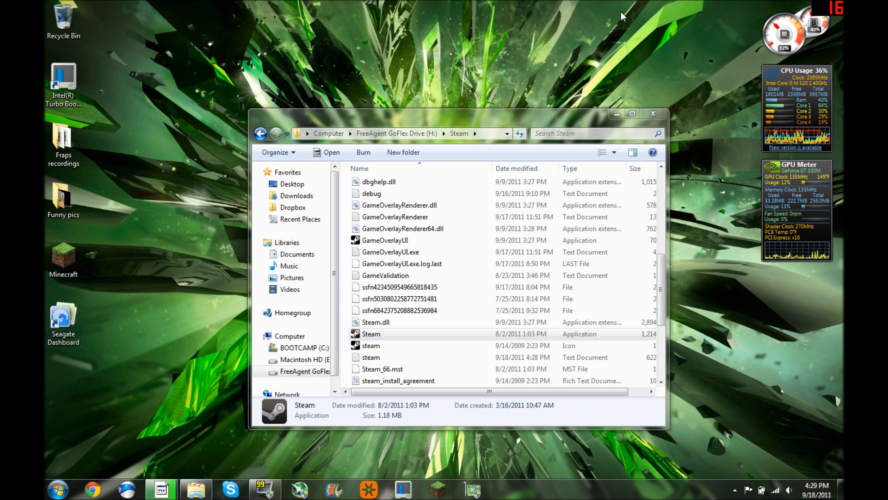
mouse_move(178, 474)
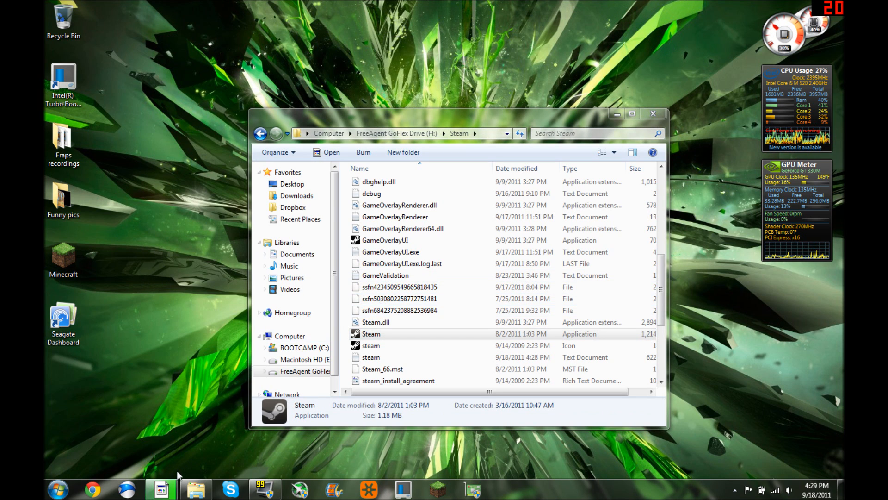
right_click(160, 489)
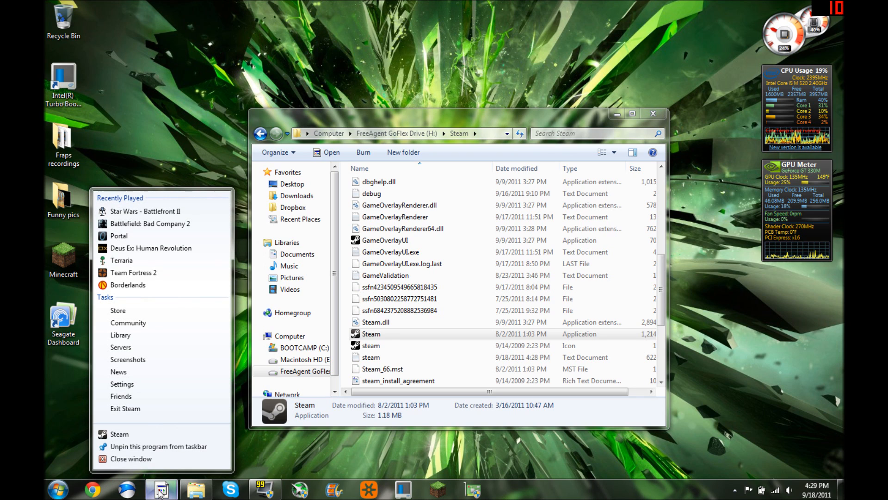
mouse_move(161, 446)
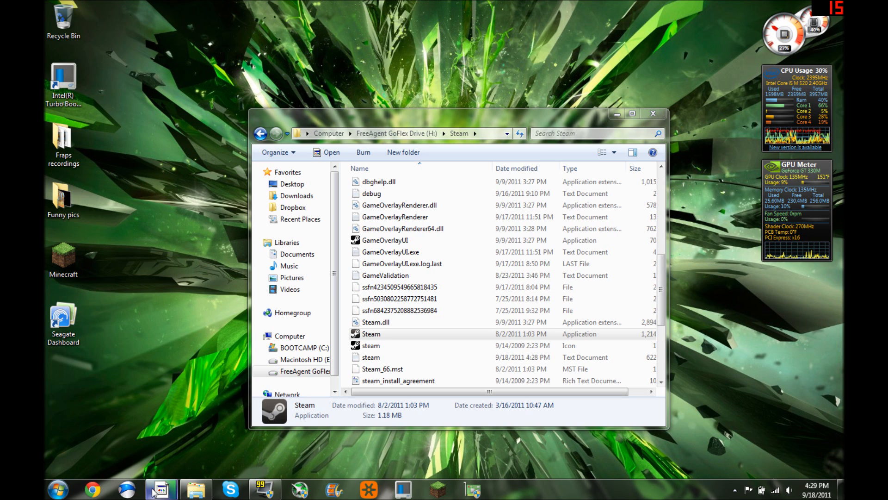
mouse_move(144, 481)
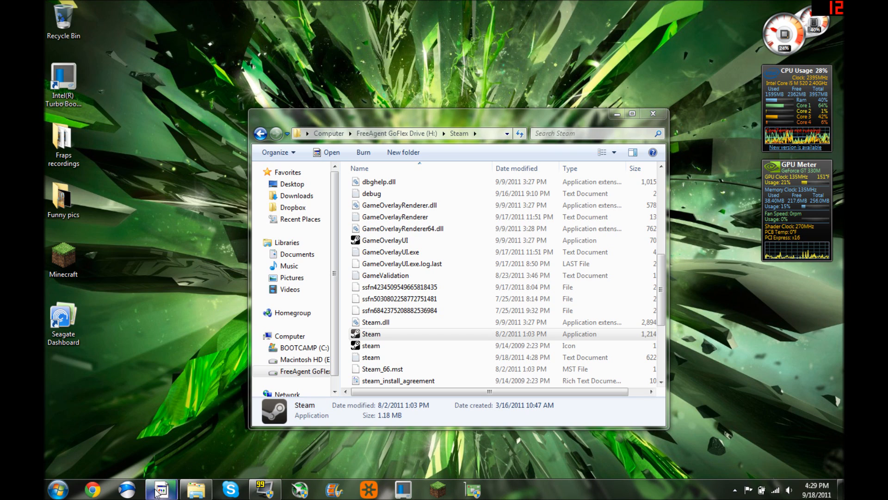
mouse_move(203, 388)
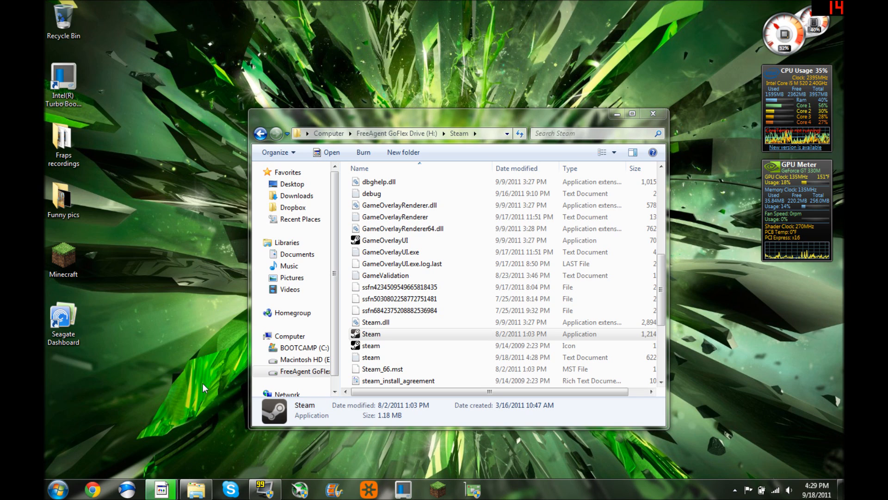
mouse_move(196, 380)
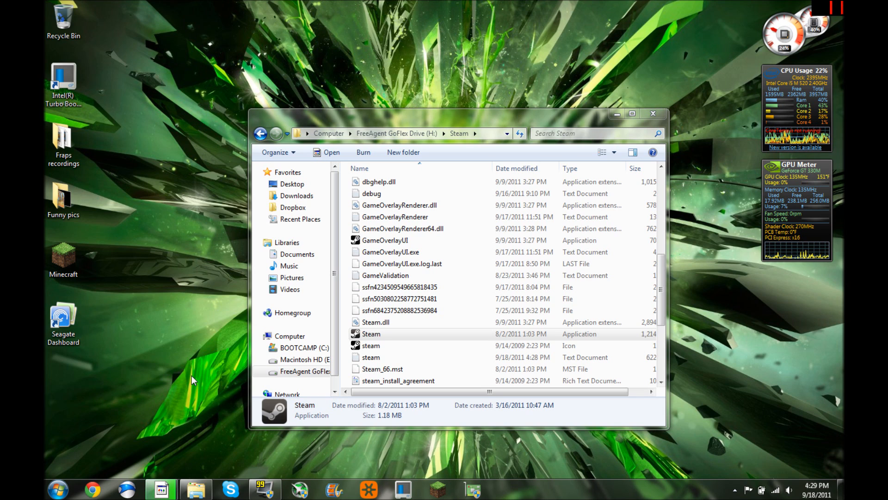
mouse_move(171, 448)
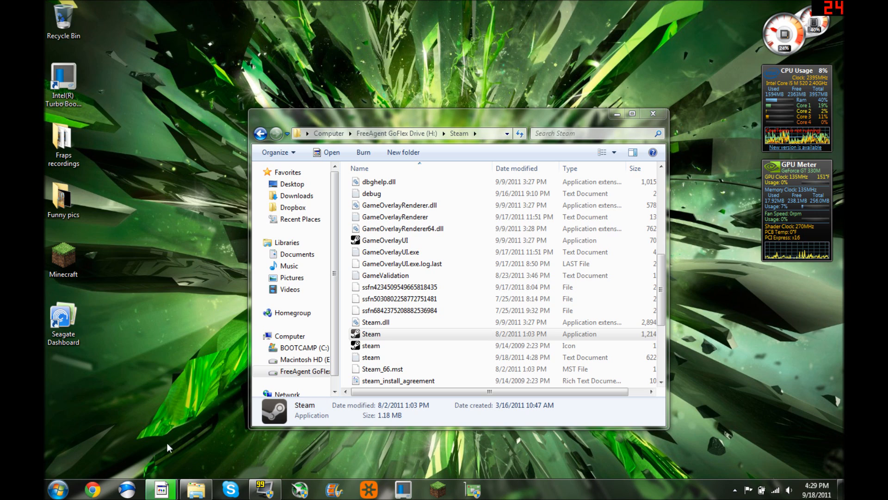
mouse_move(168, 433)
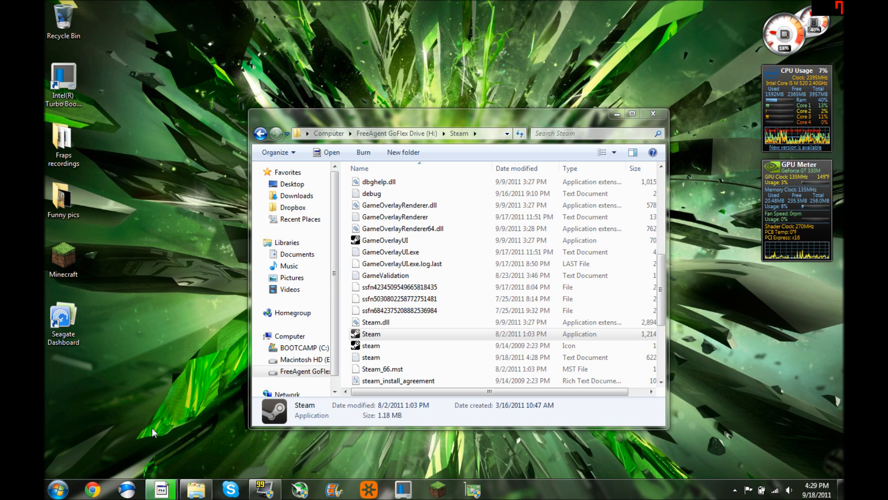
mouse_move(203, 430)
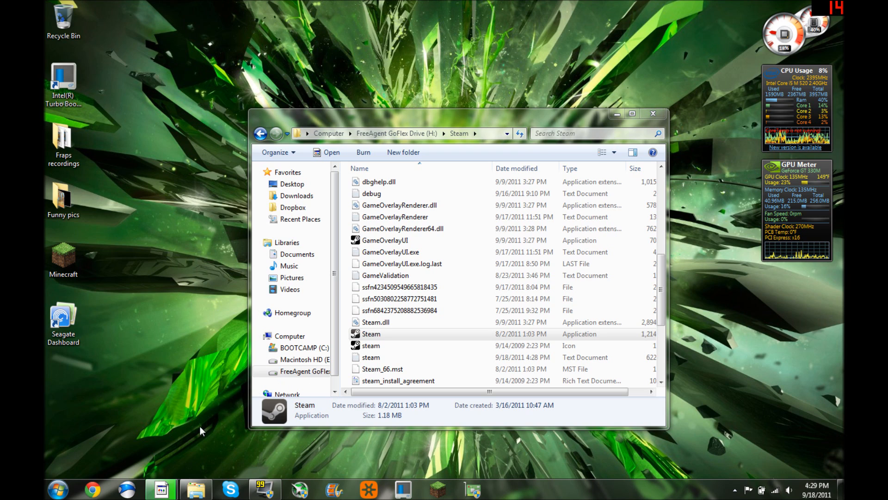
mouse_move(194, 378)
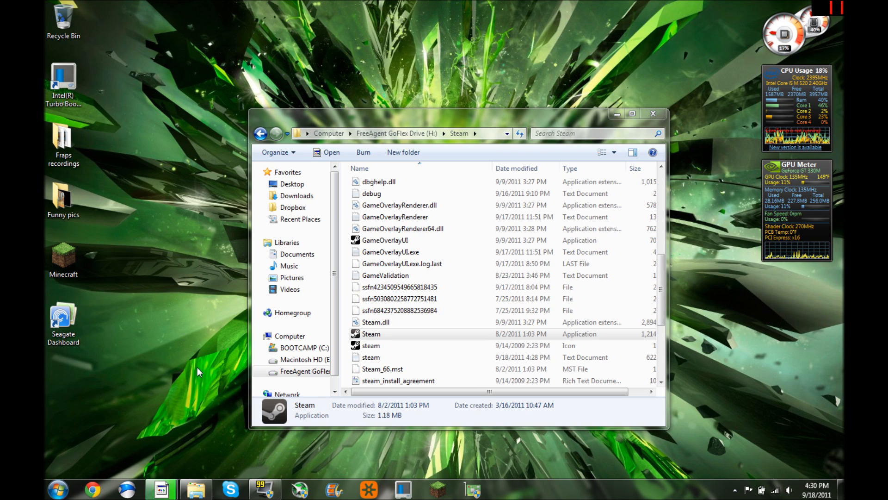
mouse_move(193, 365)
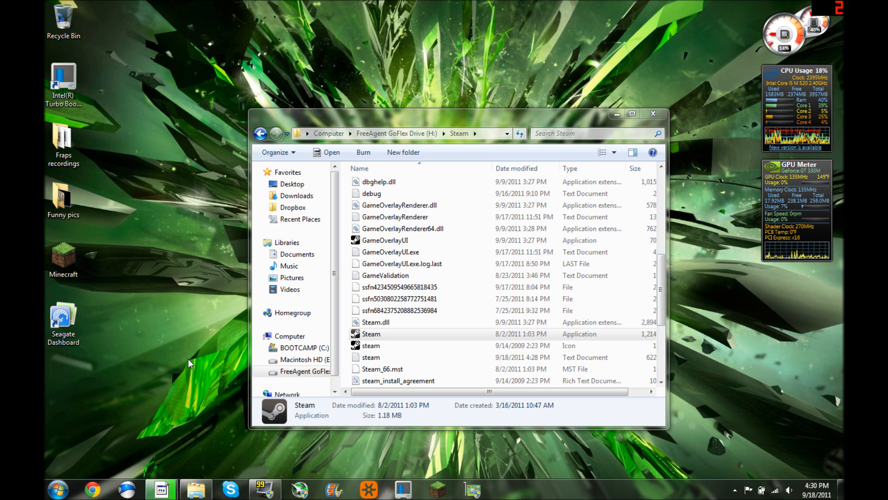
mouse_move(206, 456)
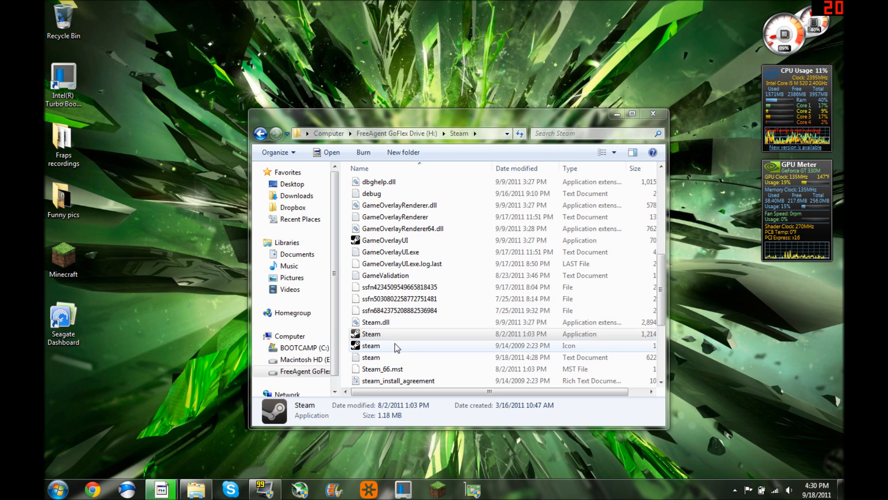
mouse_move(229, 306)
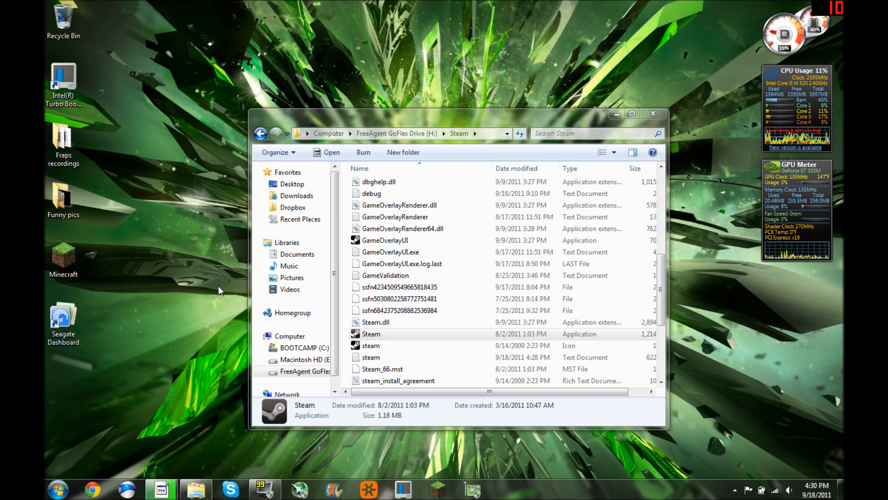
mouse_move(210, 292)
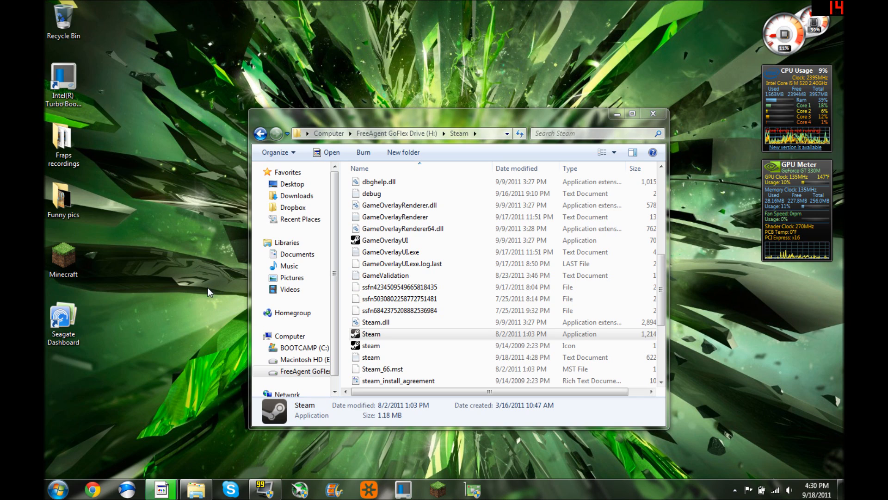
mouse_move(196, 304)
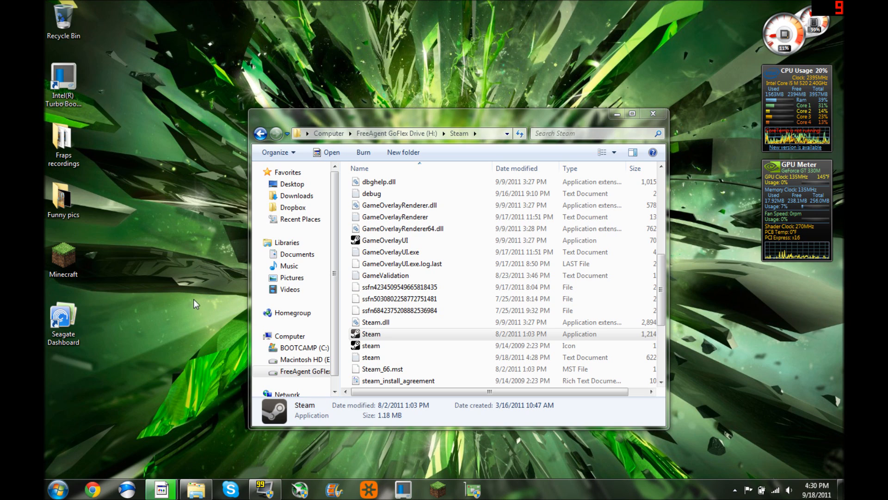
mouse_move(205, 288)
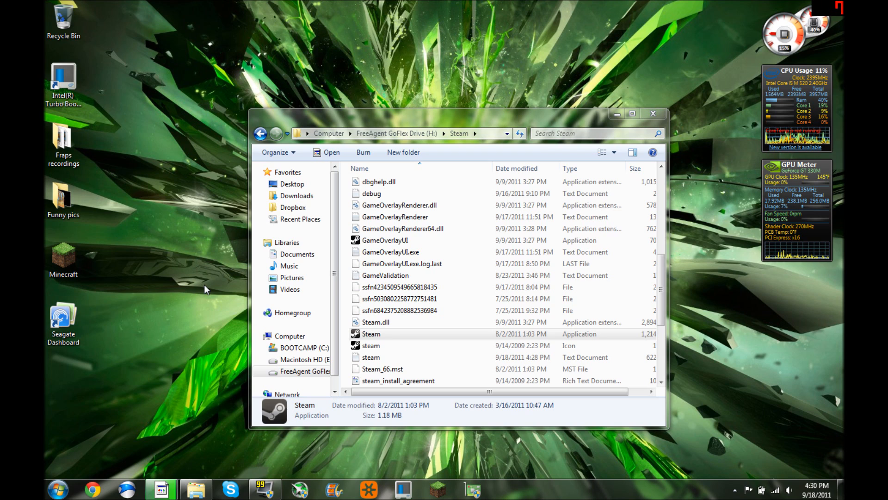
mouse_move(198, 462)
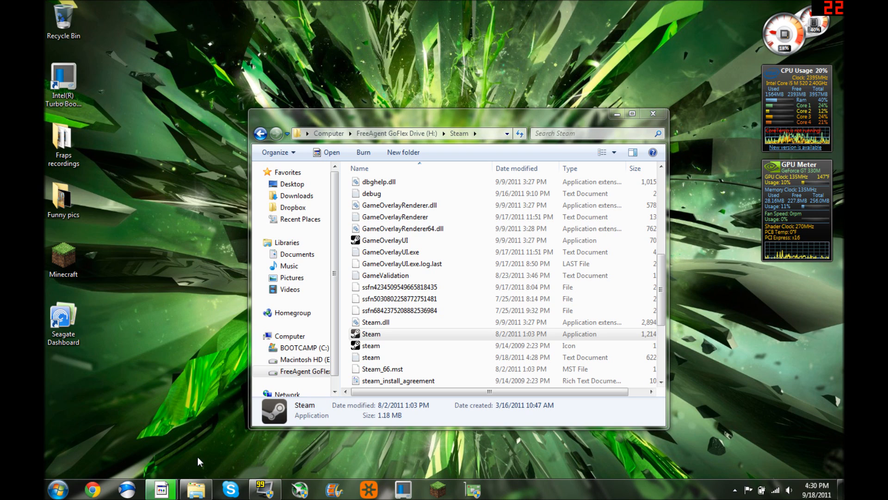
mouse_move(176, 429)
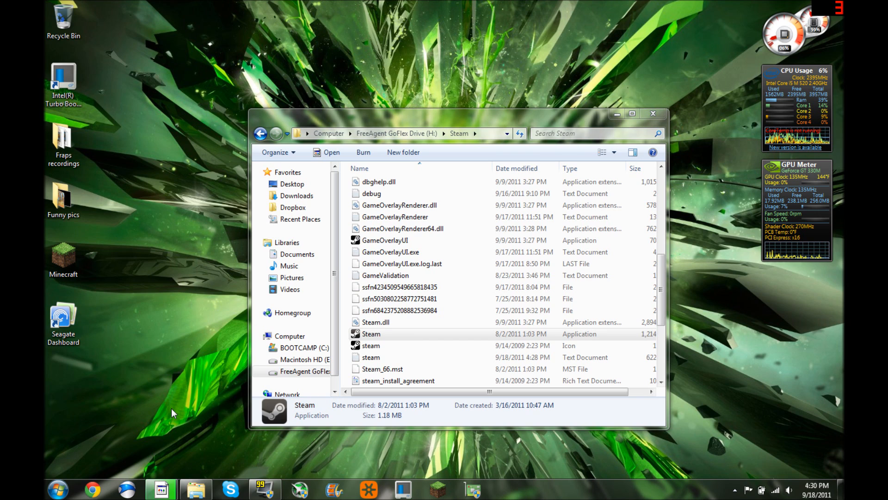
mouse_move(220, 332)
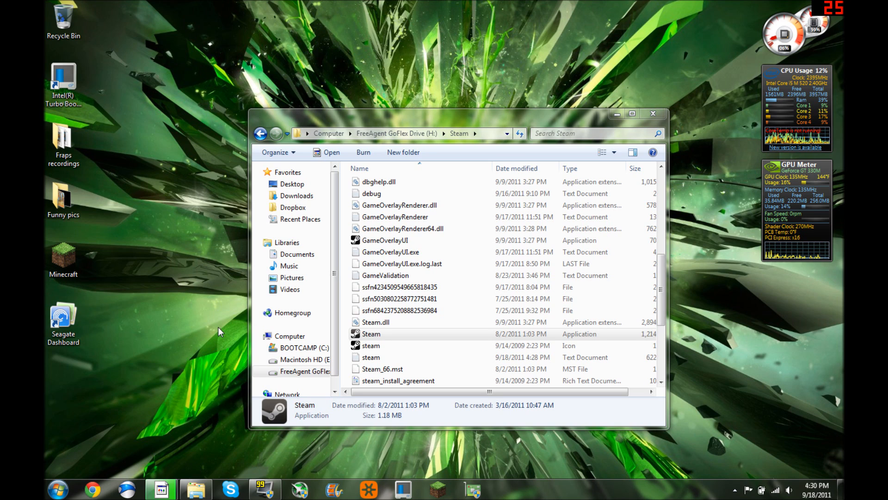